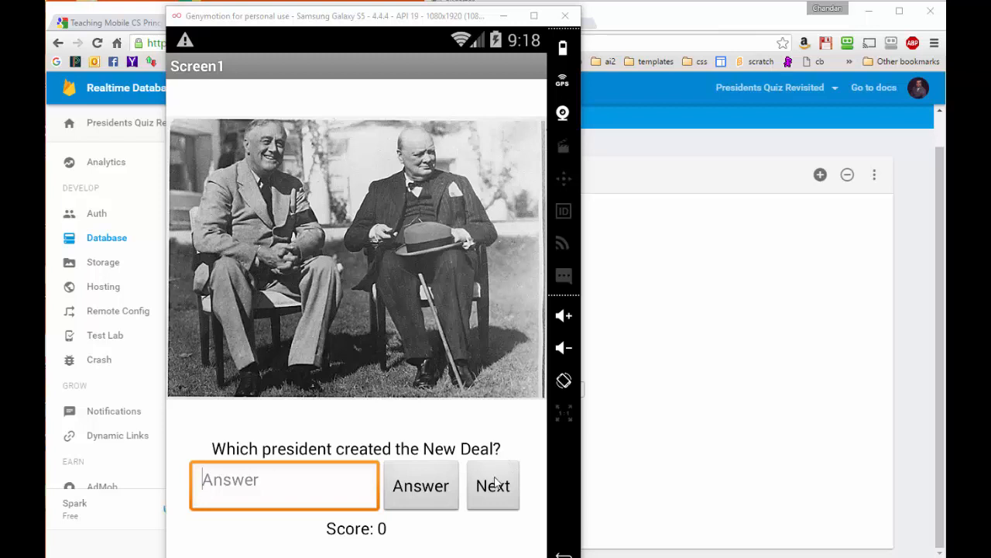
mouse_move(495, 355)
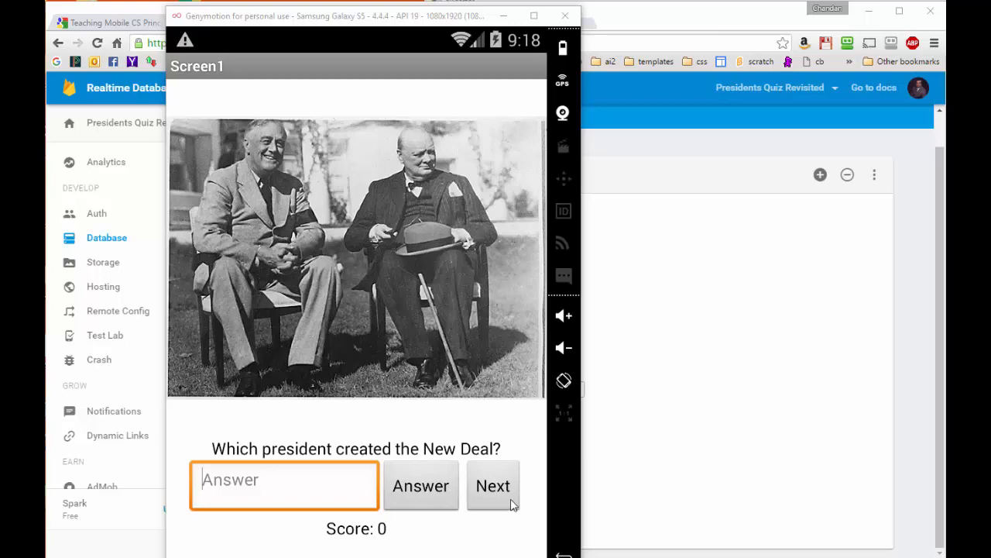
Bring the quiz project's App Inventor designer forward to review its four president image files
left_click(363, 23)
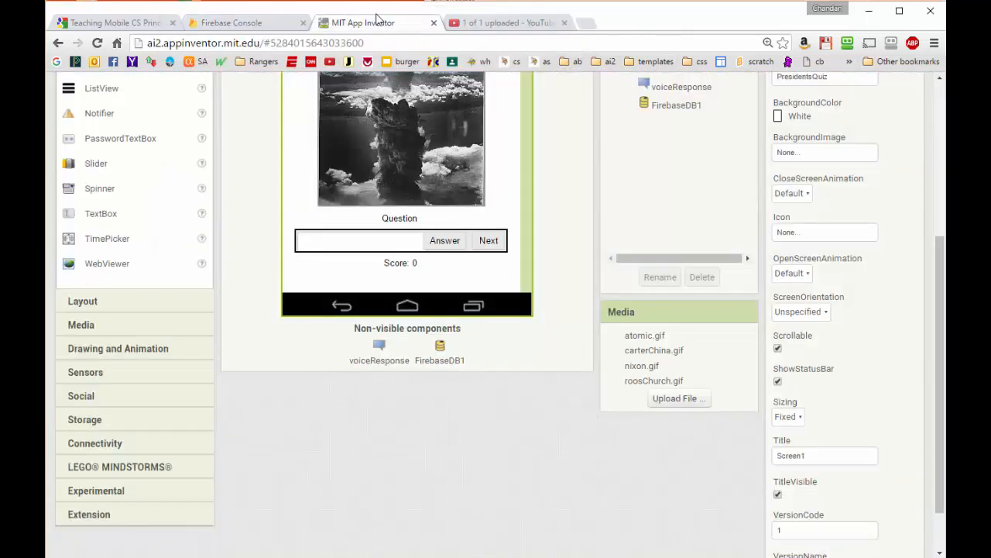
mouse_move(679, 350)
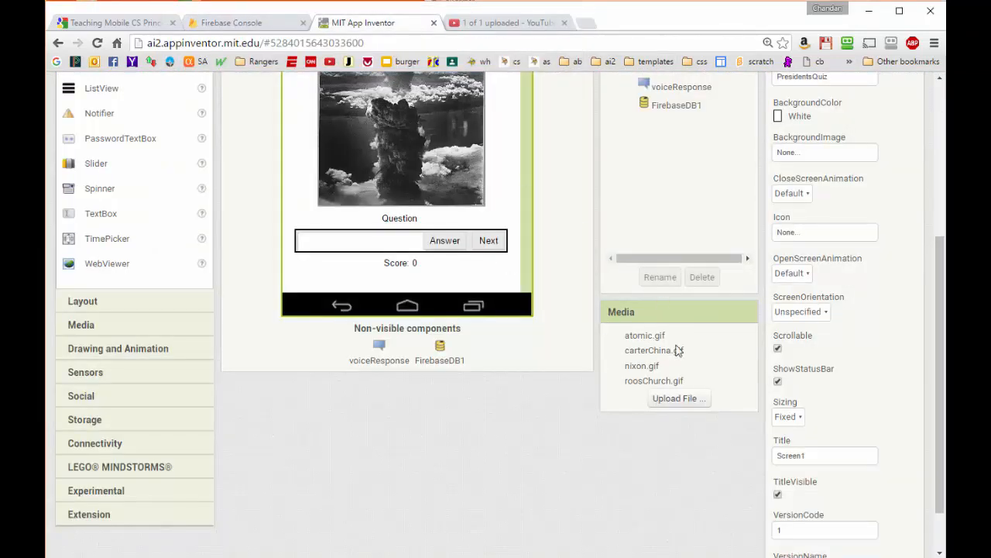
mouse_move(675, 366)
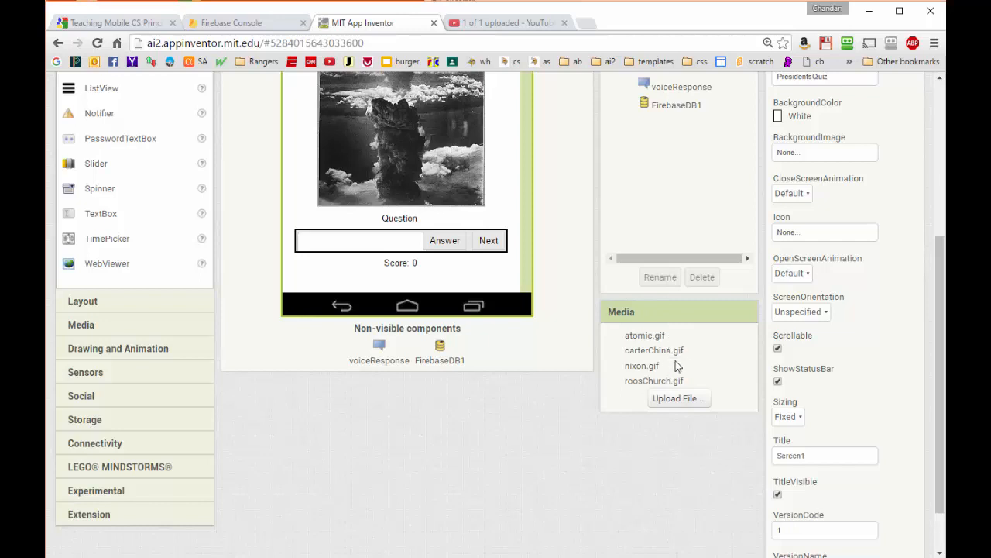
mouse_move(689, 388)
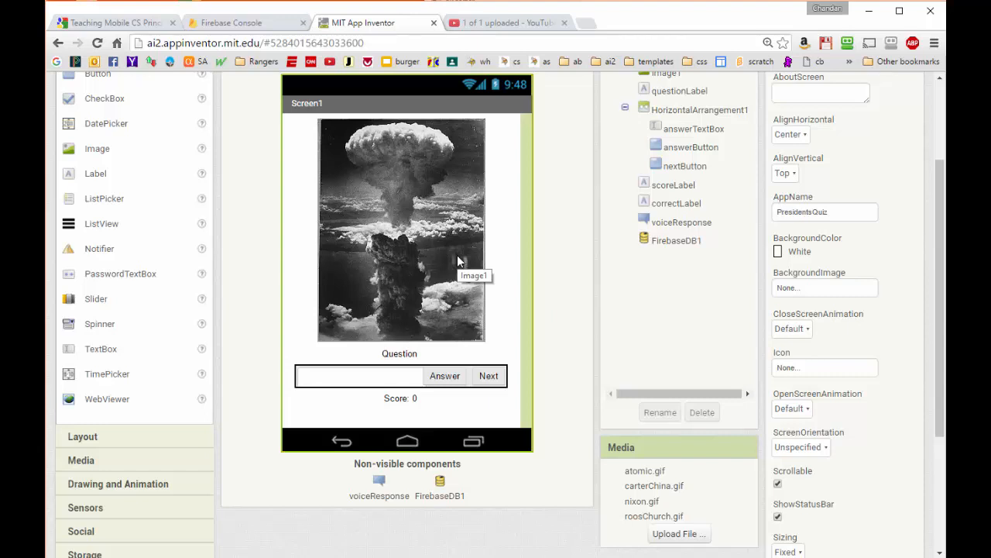
mouse_move(520, 415)
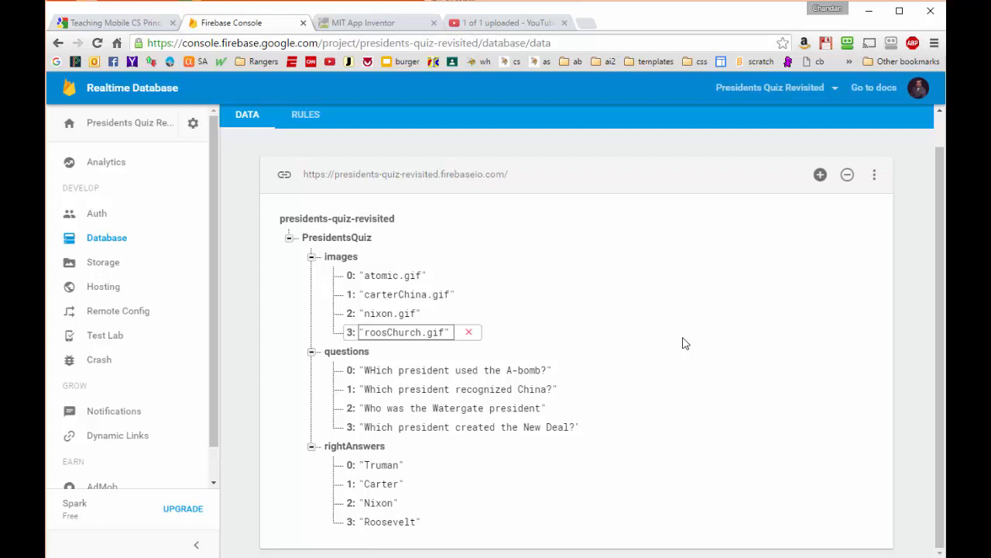
Return from the Firebase database listing to the quiz project in App Inventor
left_click(375, 23)
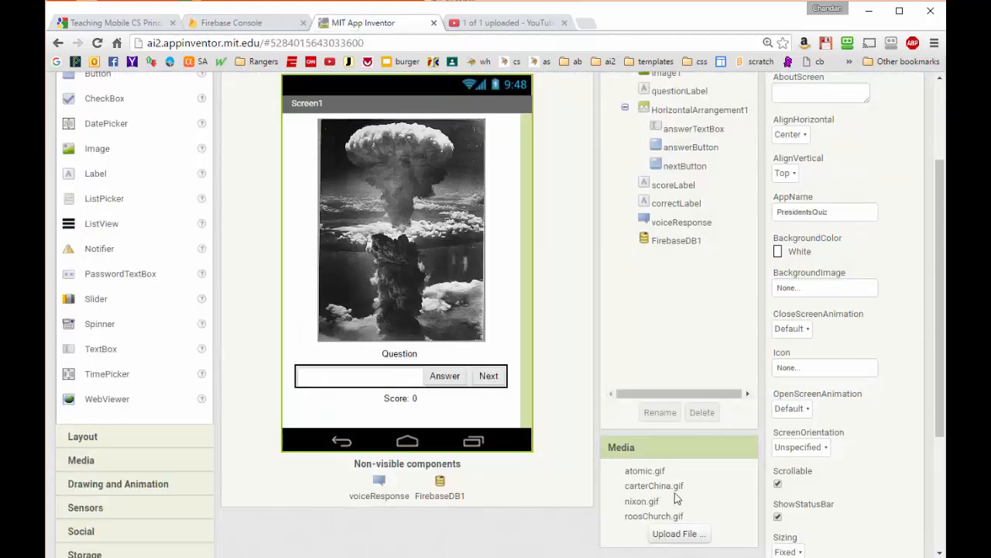
mouse_move(533, 555)
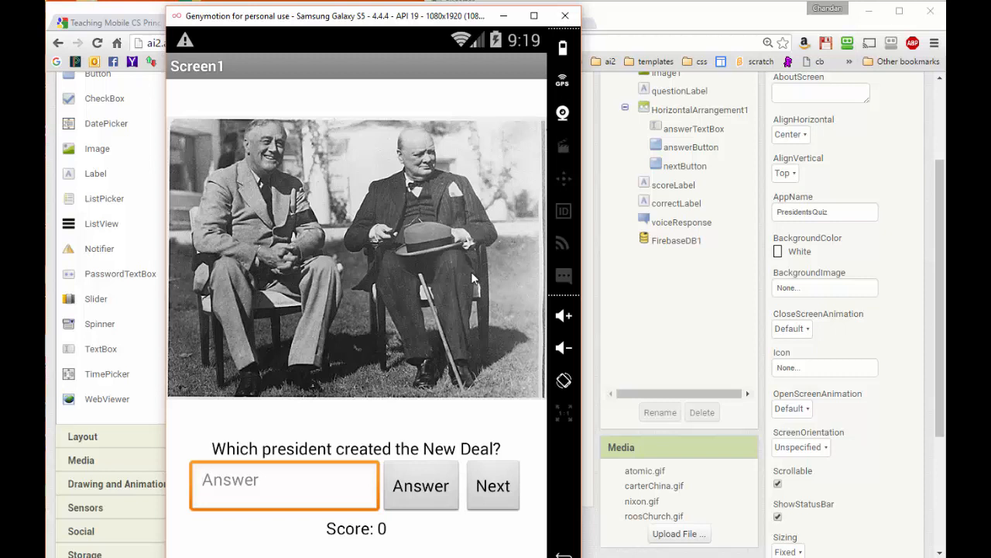
mouse_move(672, 224)
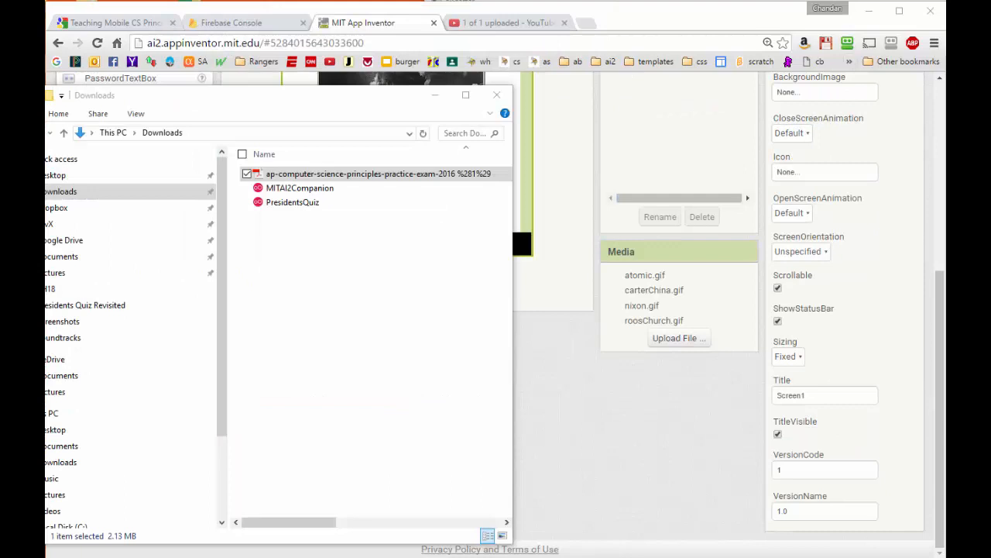
mouse_move(658, 325)
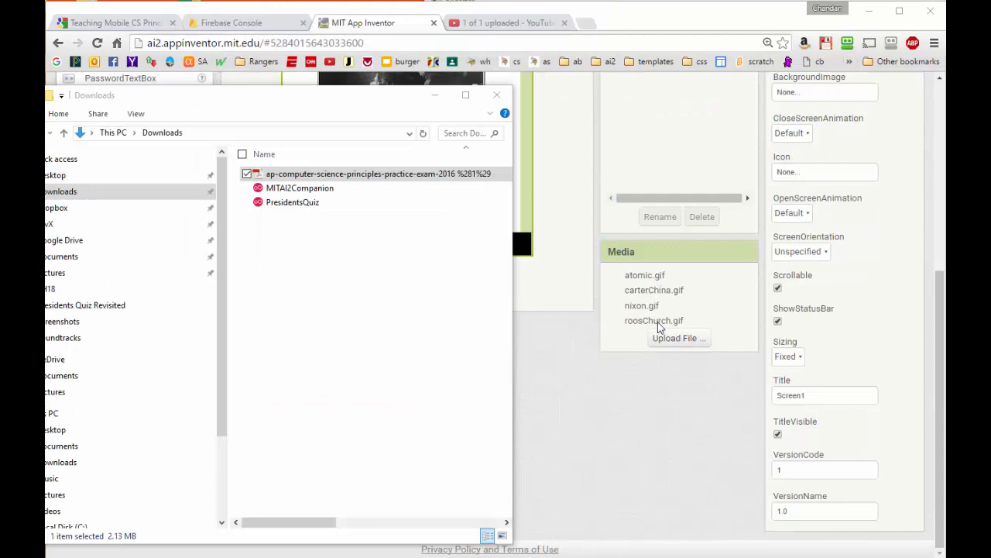
mouse_move(656, 288)
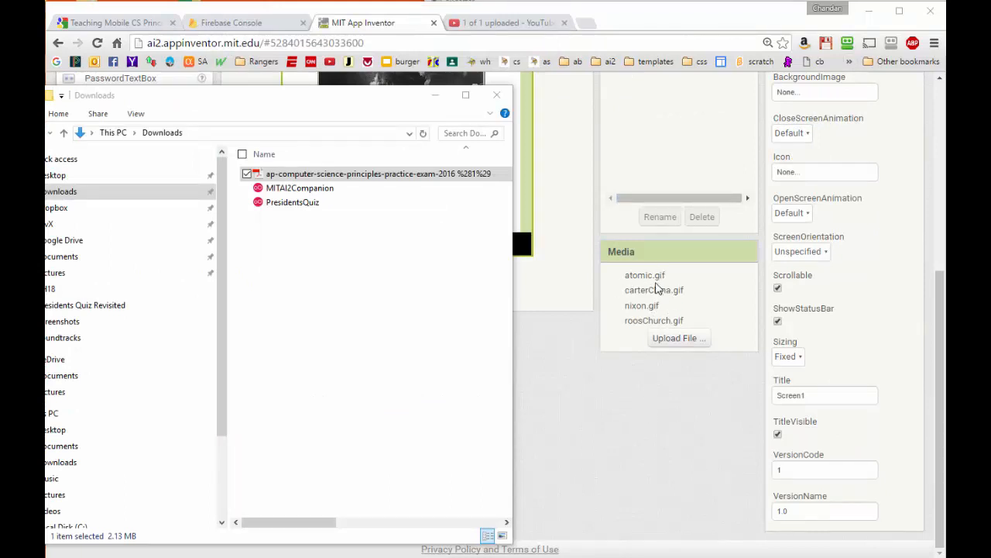
mouse_move(462, 353)
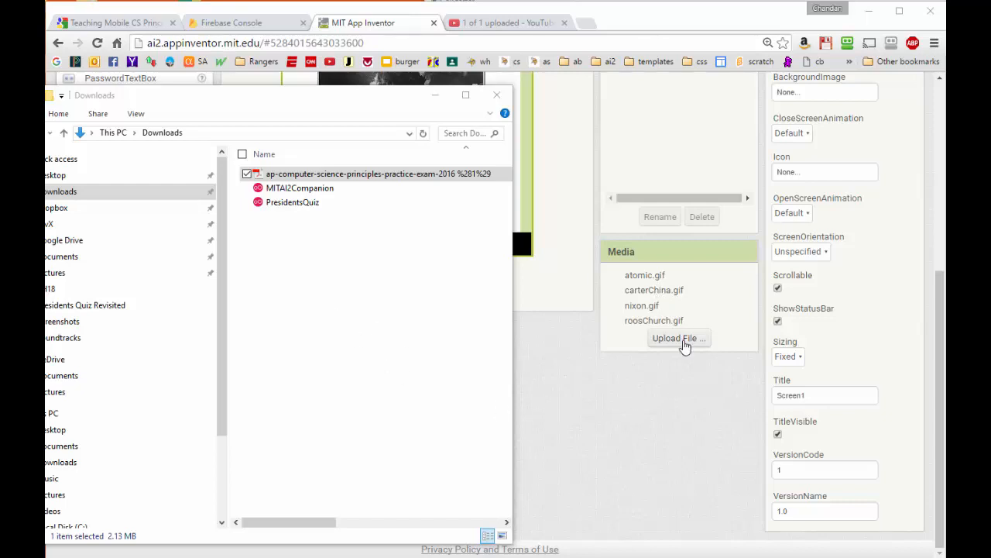
Download roosChurch.gif, nixon.gif, carterChina.gif and atomic.gif from project media to the computer
right_click(654, 319)
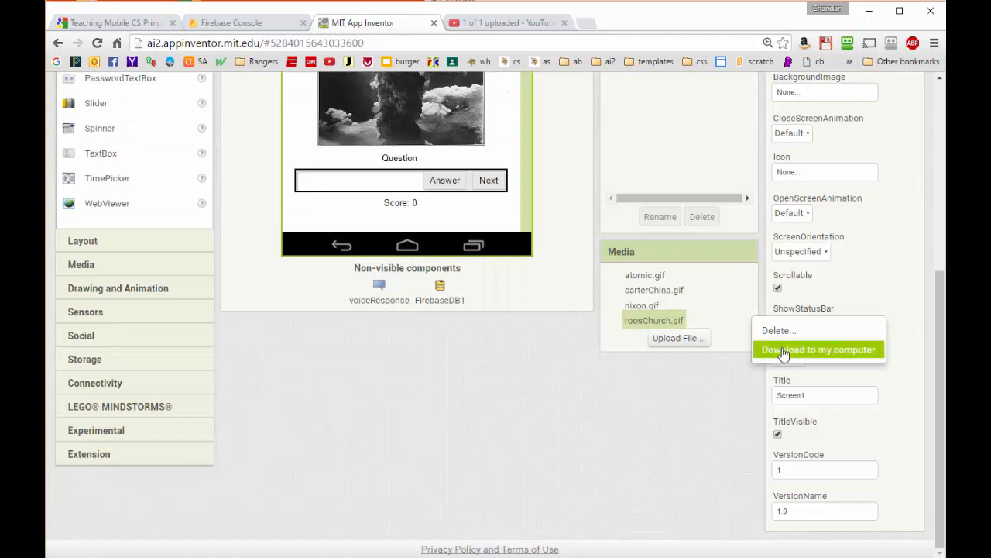
left_click(818, 350)
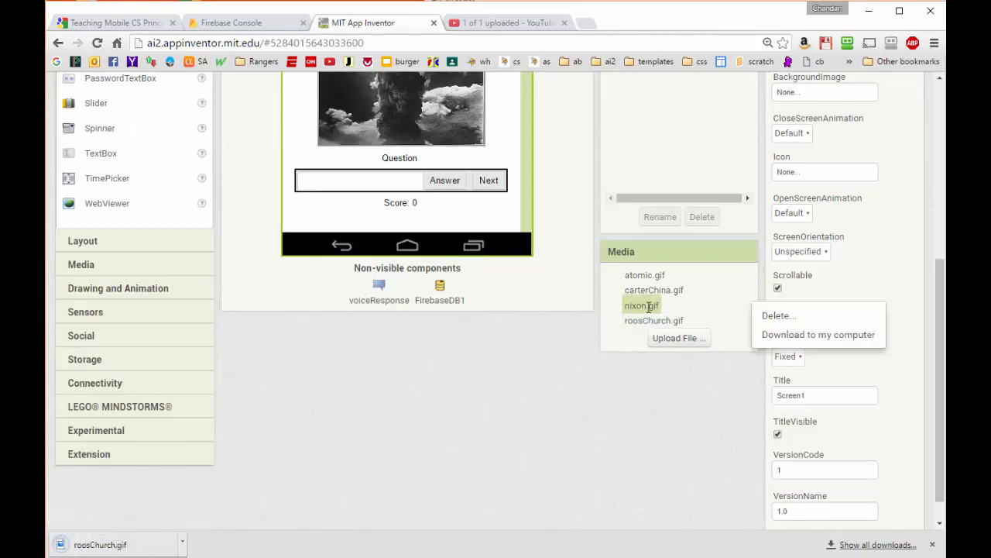
left_click(818, 334)
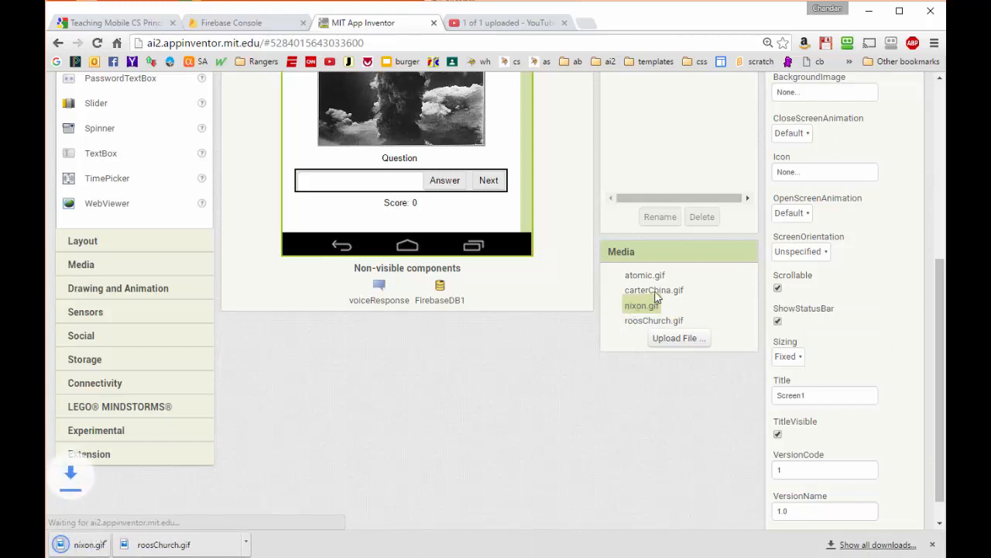
left_click(654, 290)
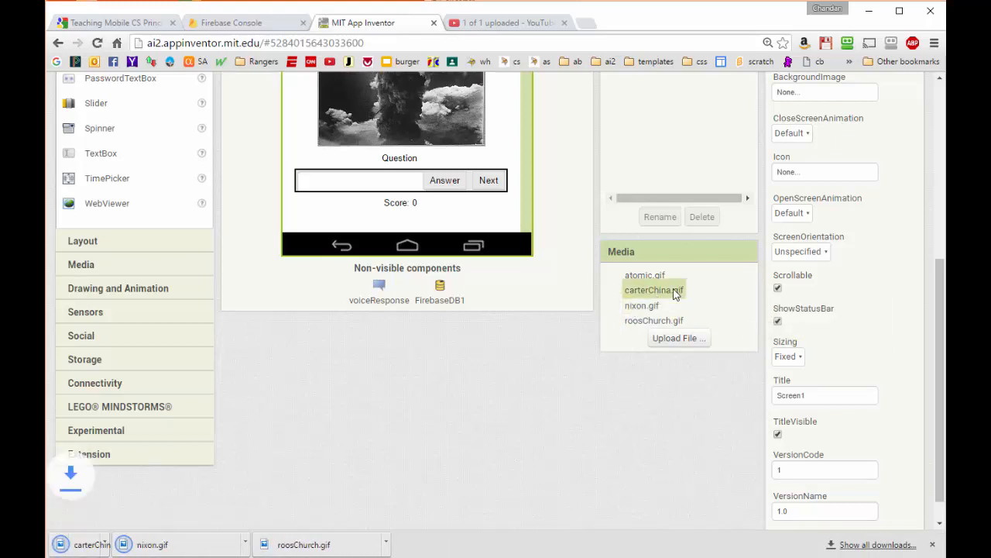
left_click(644, 276)
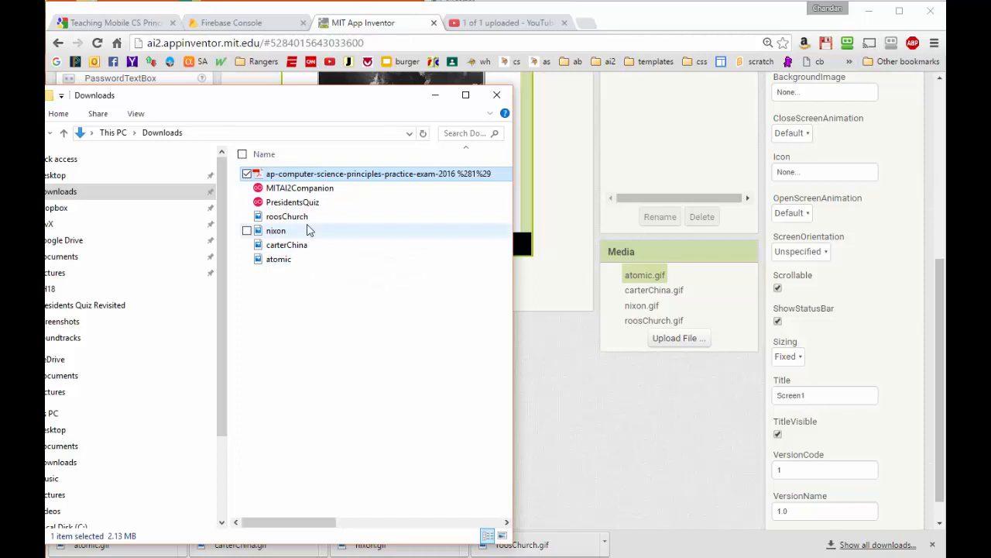
mouse_move(302, 259)
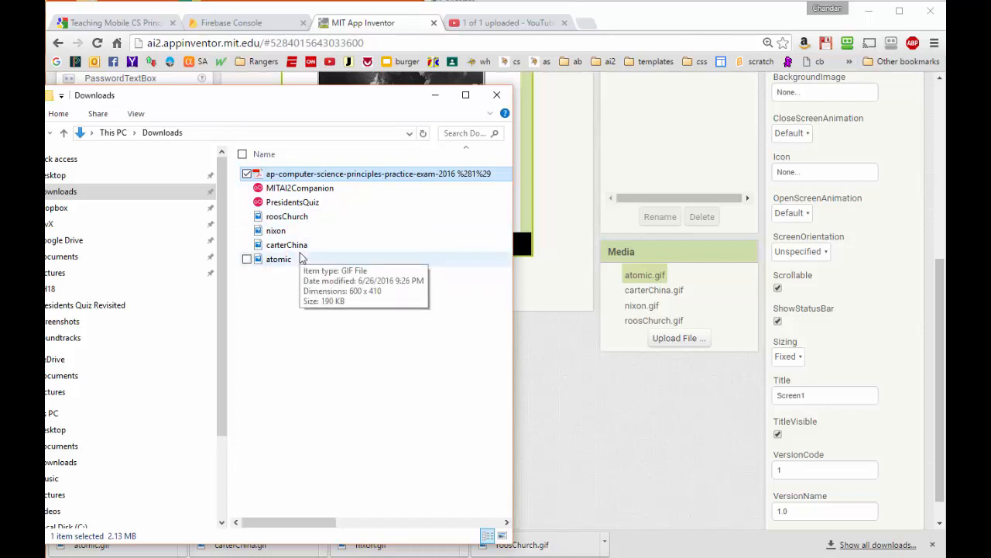
left_click(741, 22)
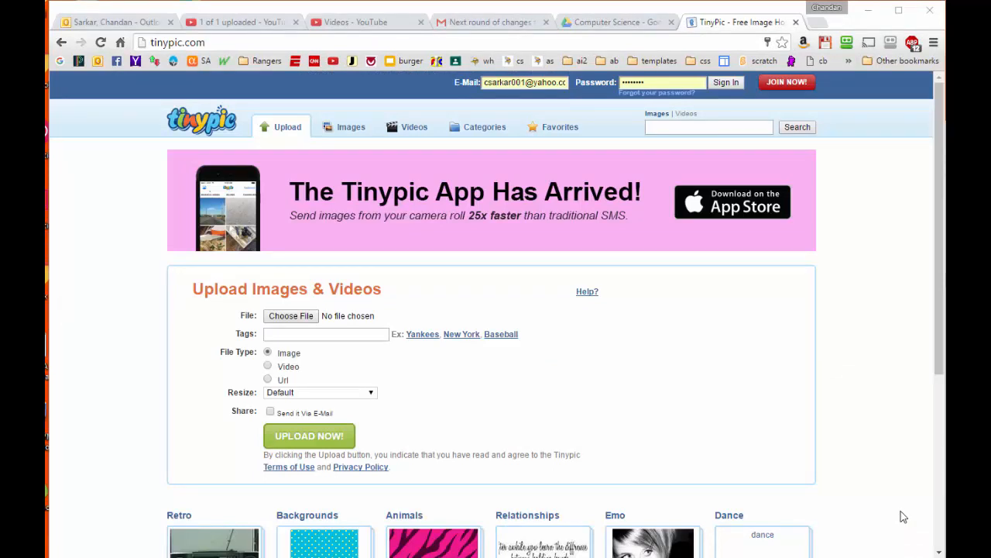
mouse_move(553, 127)
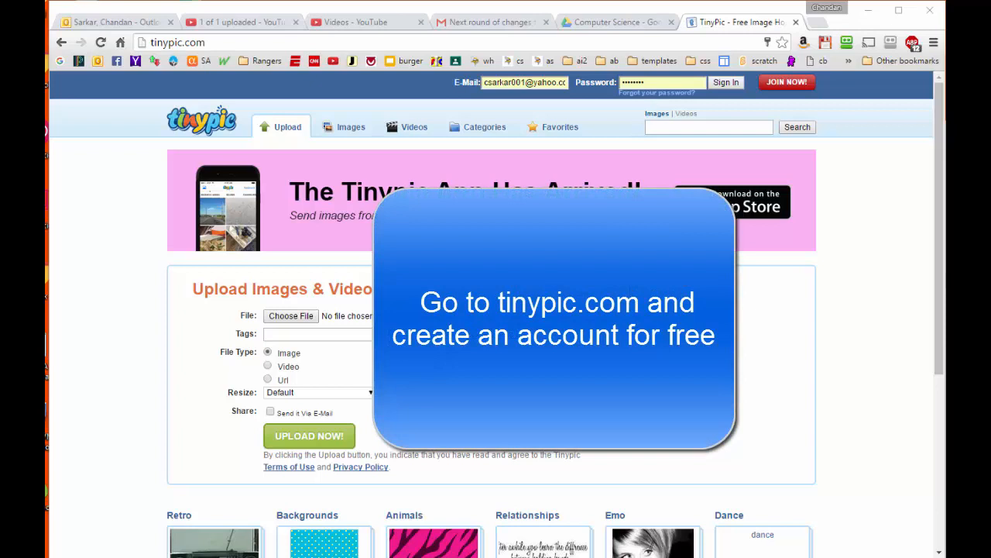
Sign in to the free TinyPic account with email and password
left_click(725, 82)
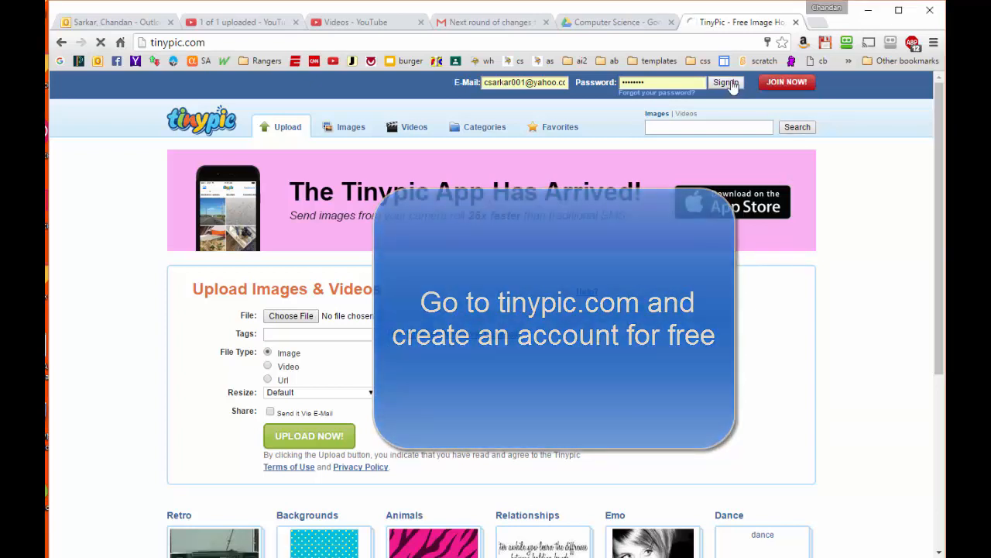
left_click(725, 82)
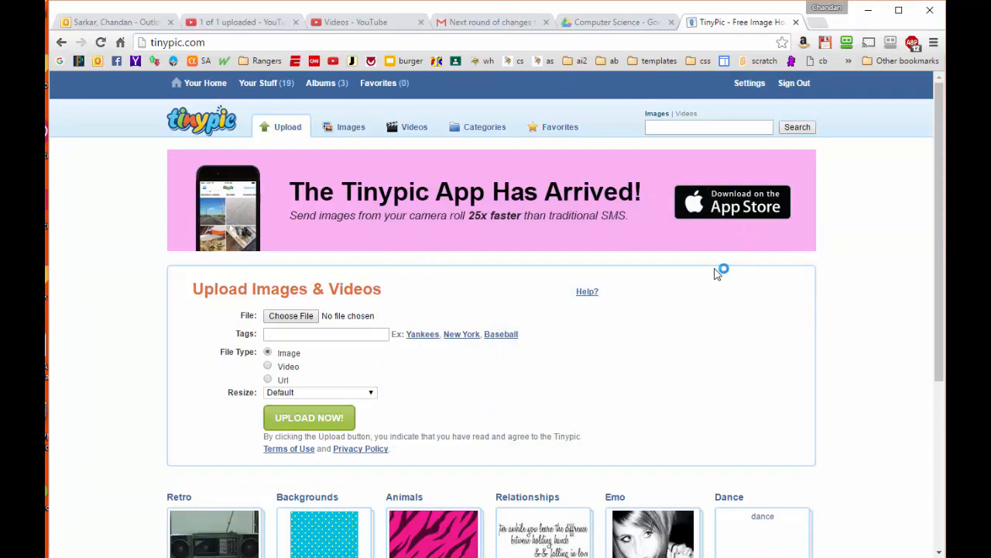
mouse_move(477, 235)
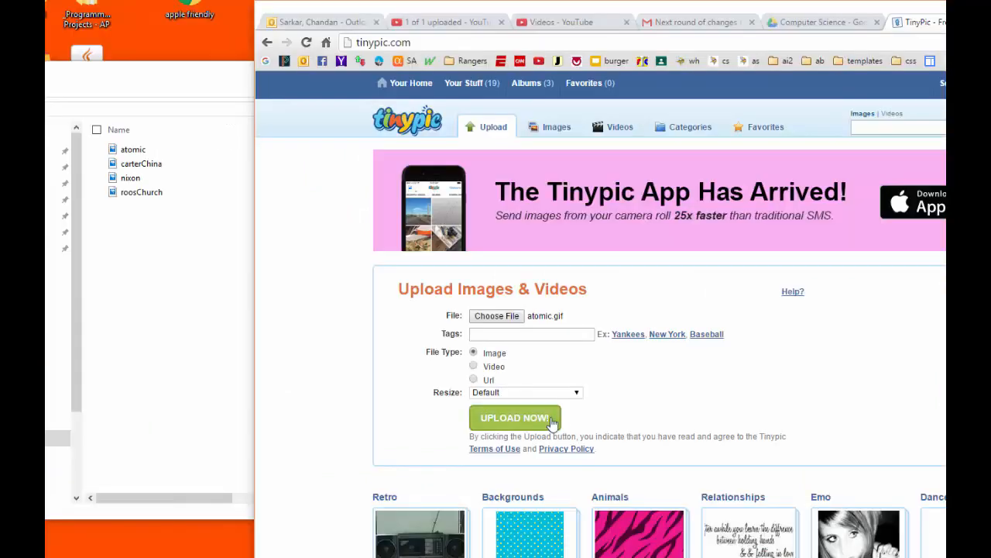
Upload atomic.gif to TinyPic and view its shareable image links
left_click(515, 418)
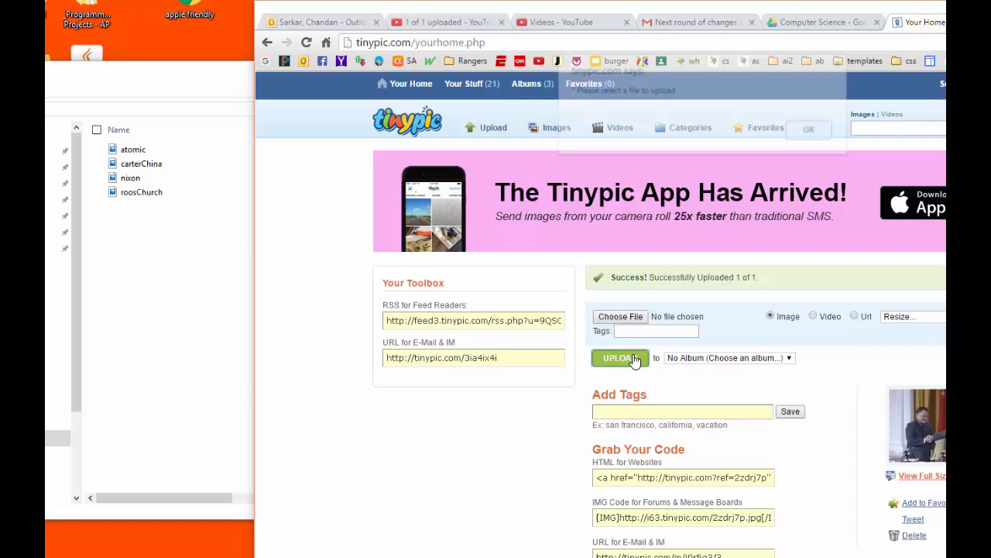
left_click(619, 356)
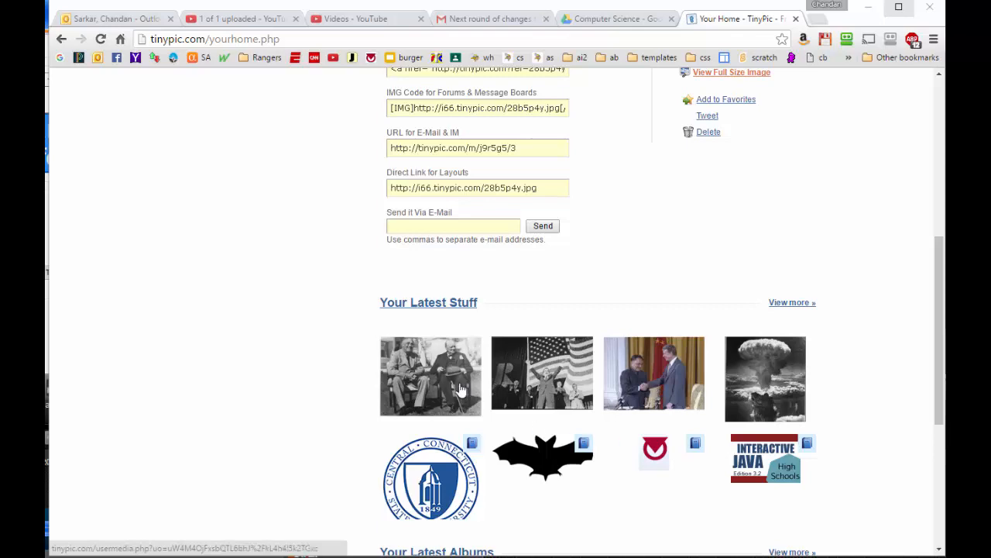
Select the Direct Link for Layouts URL of the uploaded Roosevelt and Churchill photo
left_click(430, 376)
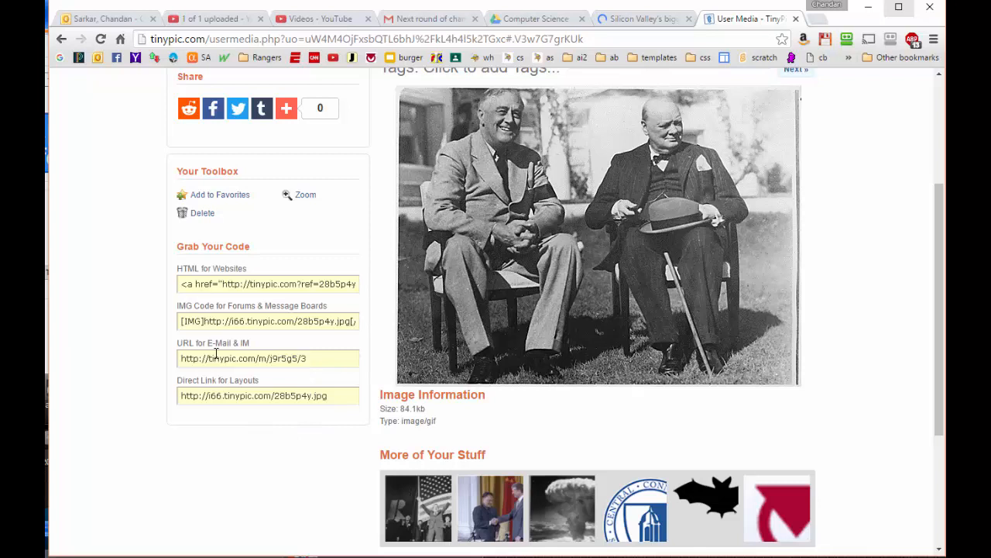
mouse_move(279, 344)
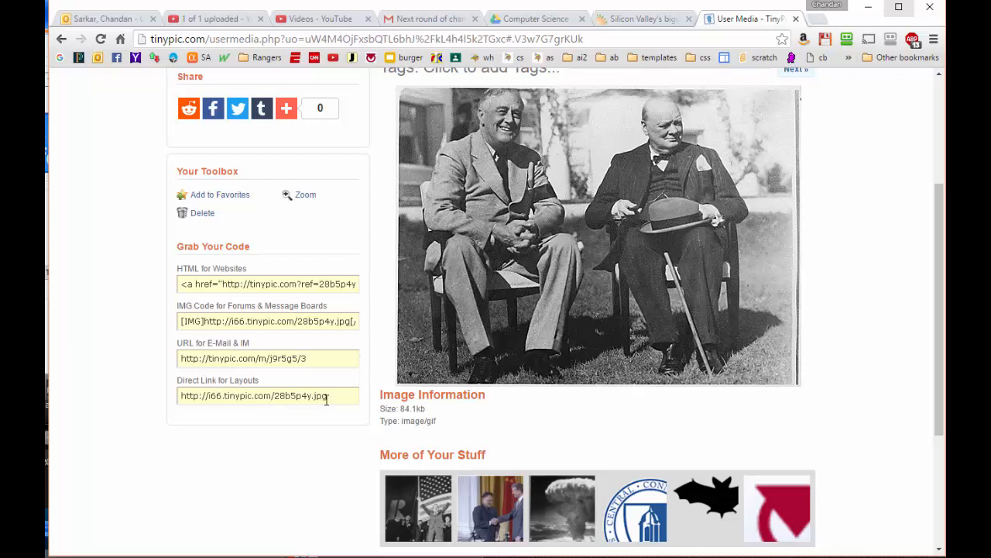
left_click(266, 395)
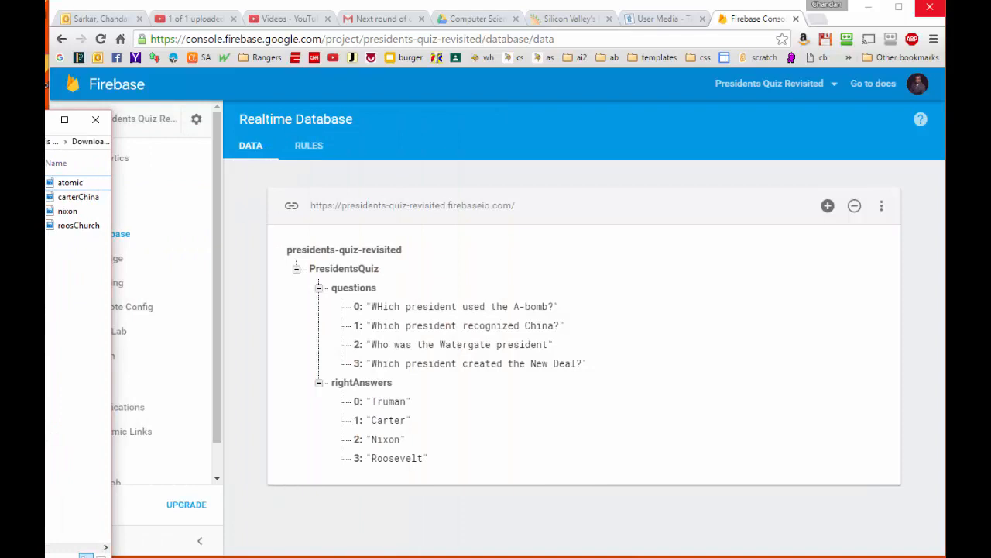
Copy the TinyPic link, return to Firebase and add a new child under PresidentsQuiz
left_click(96, 119)
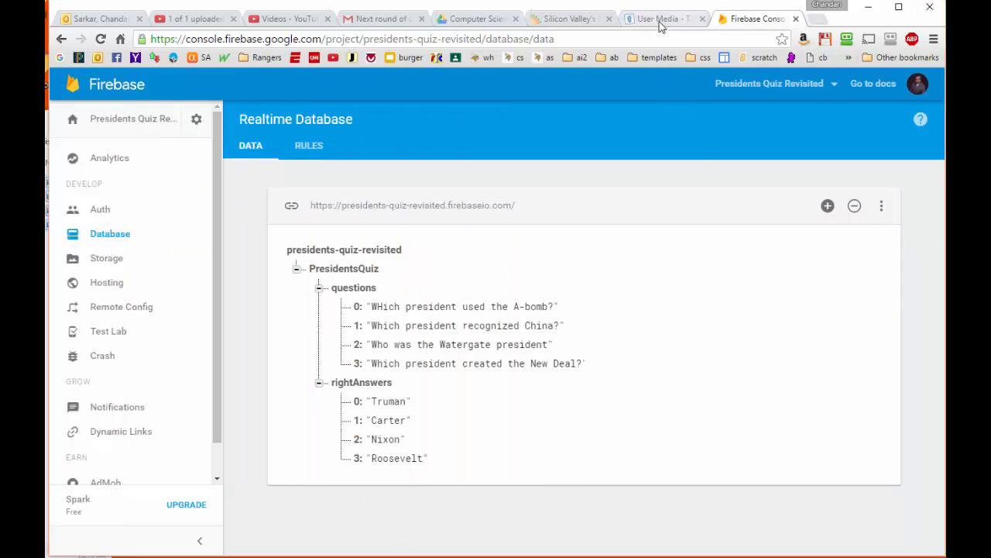
left_click(662, 18)
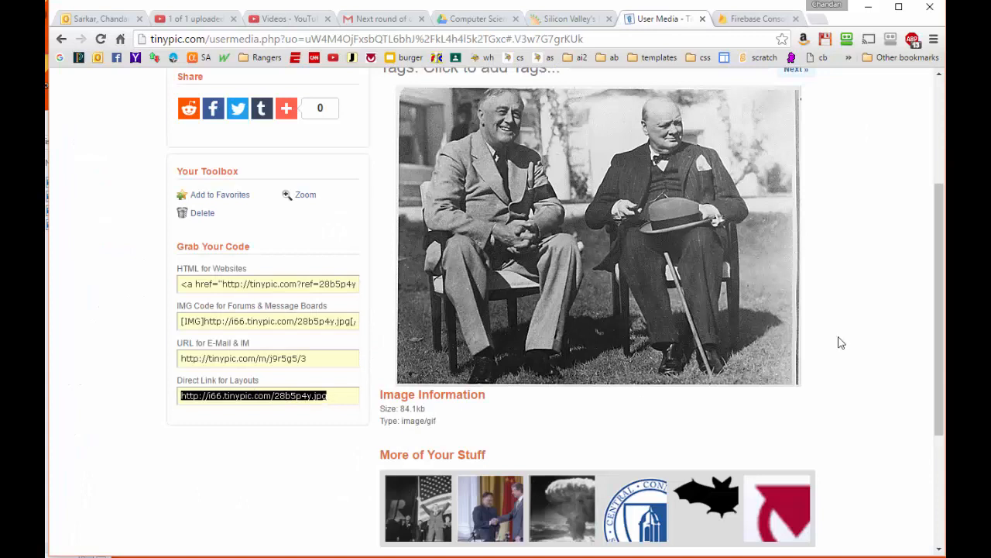
left_click(755, 18)
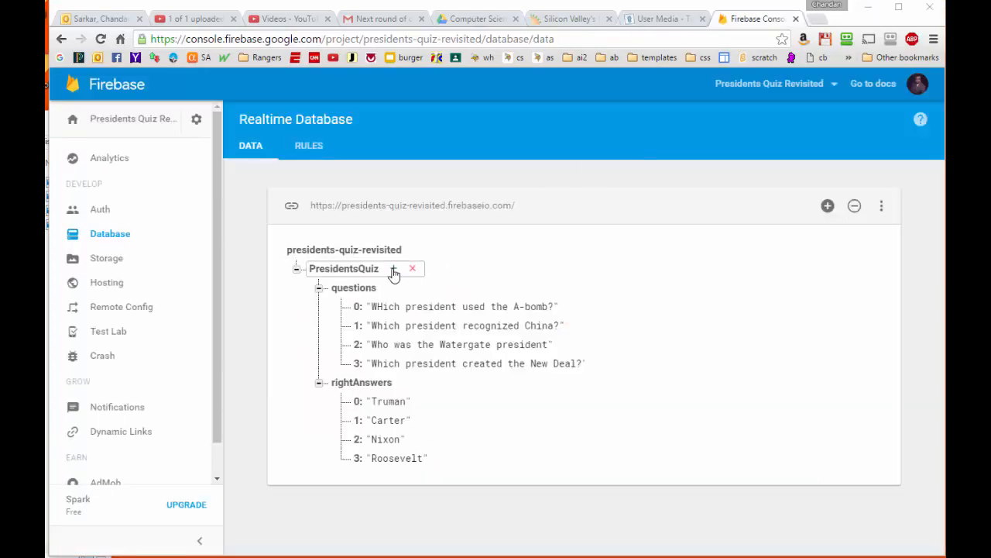
left_click(393, 268)
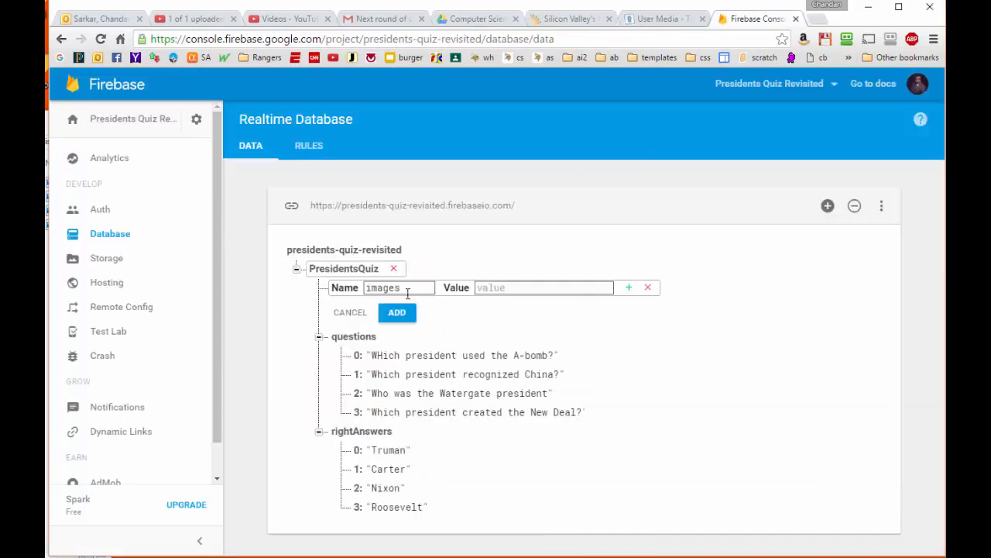
Fill the images child with entries 0–3 holding the pasted TinyPic URLs and save it
left_click(628, 287)
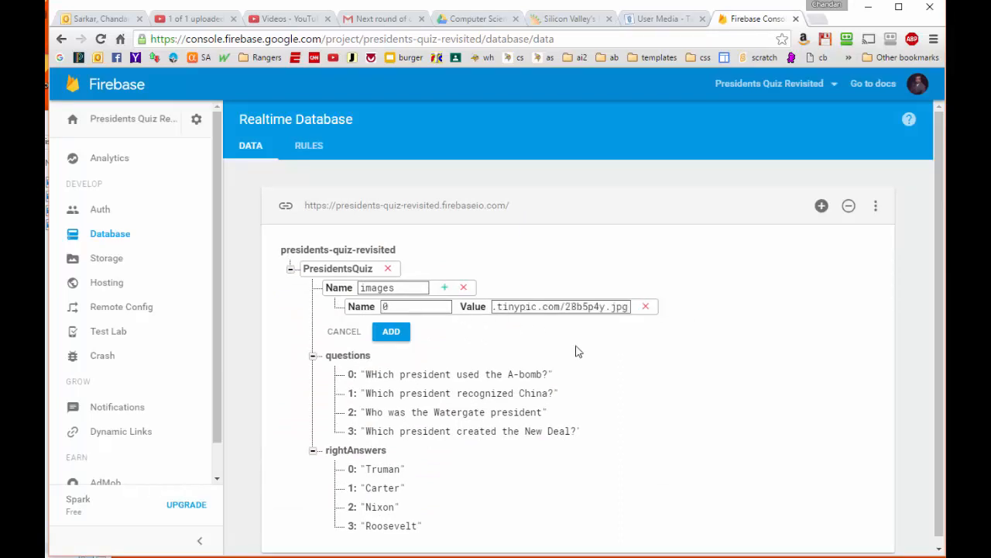
left_click(391, 332)
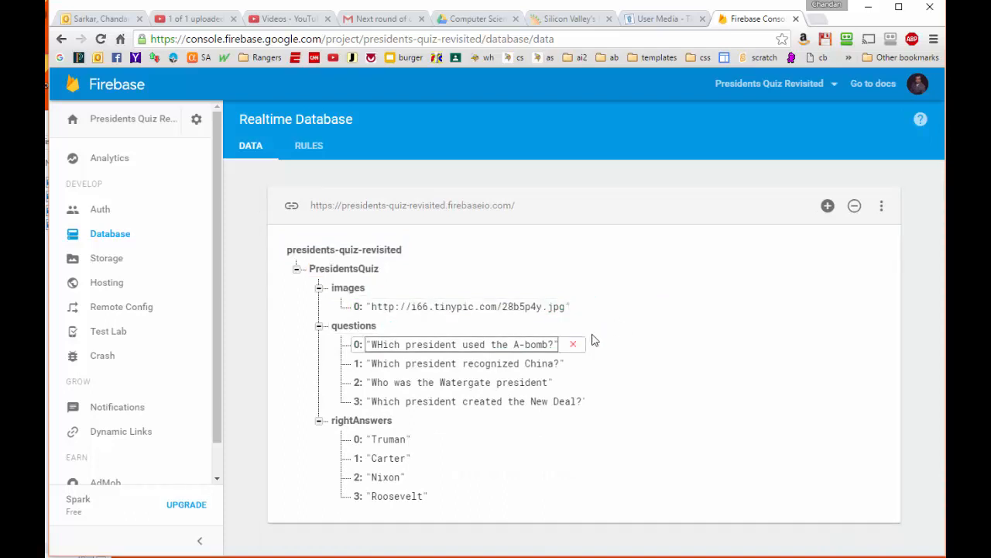
left_click(468, 307)
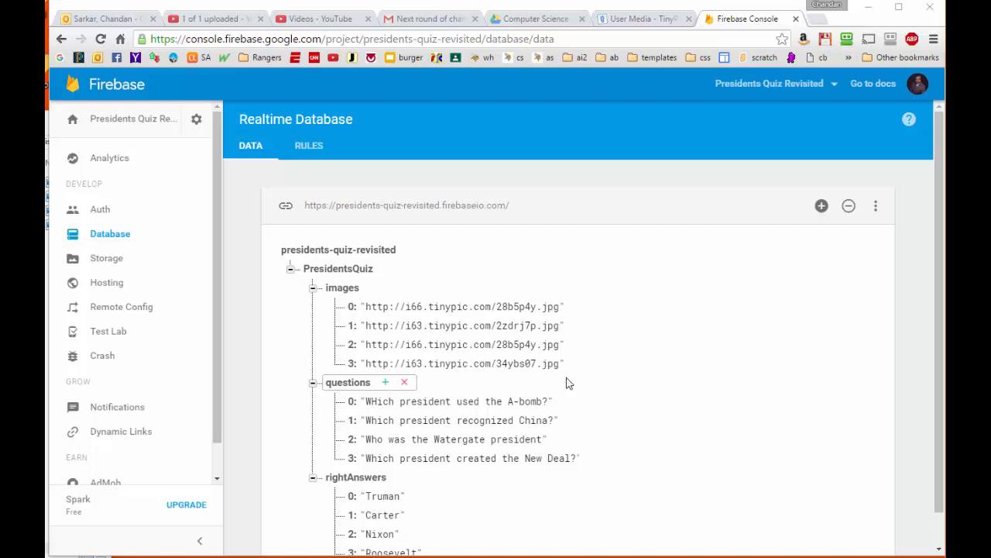
left_click(461, 362)
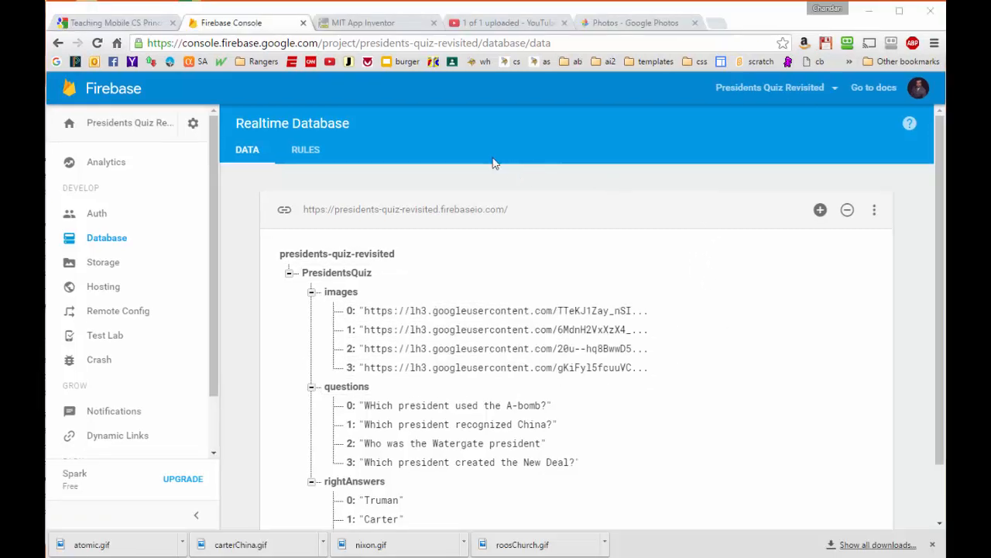
View the FirebaseDB1.GotValue handler that stores images into global pictureList
left_click(375, 23)
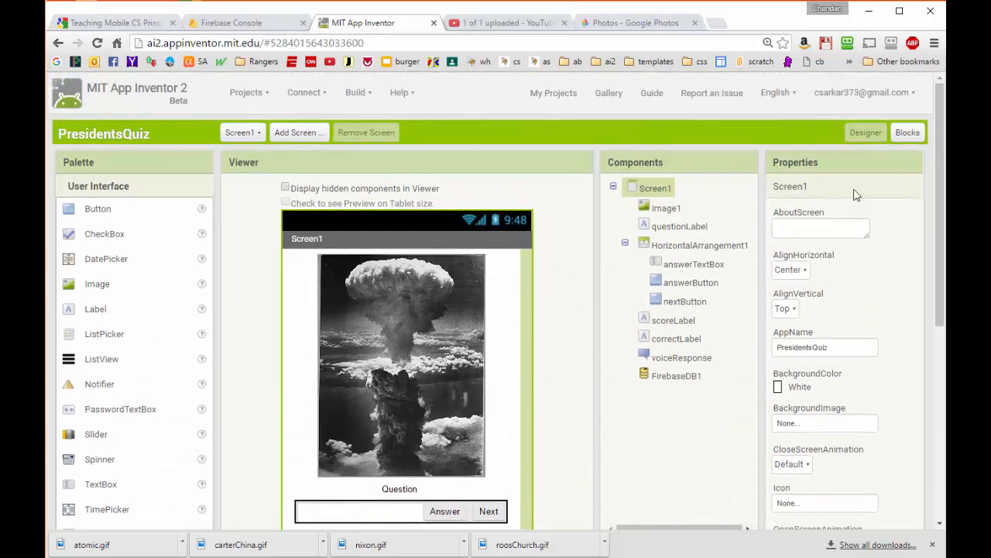
left_click(907, 131)
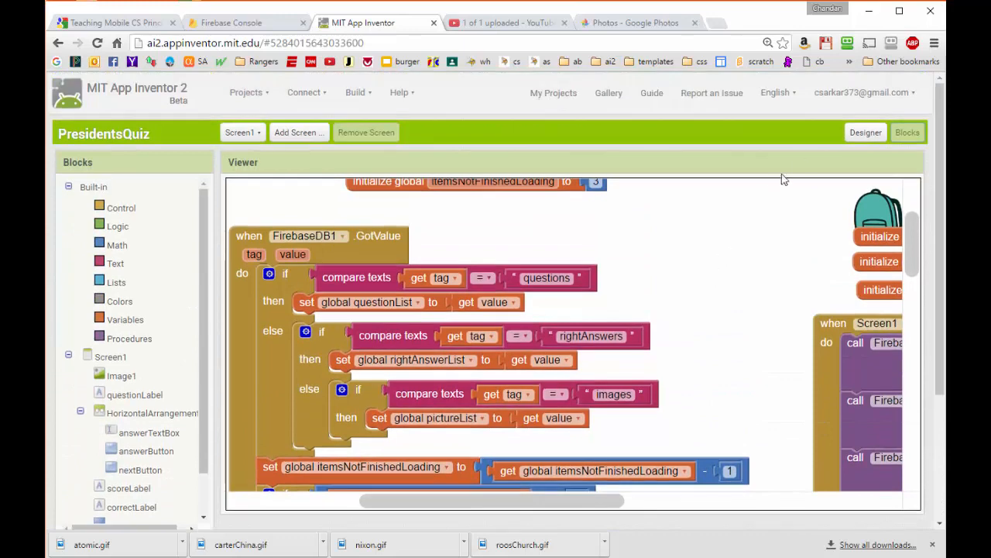
mouse_move(716, 313)
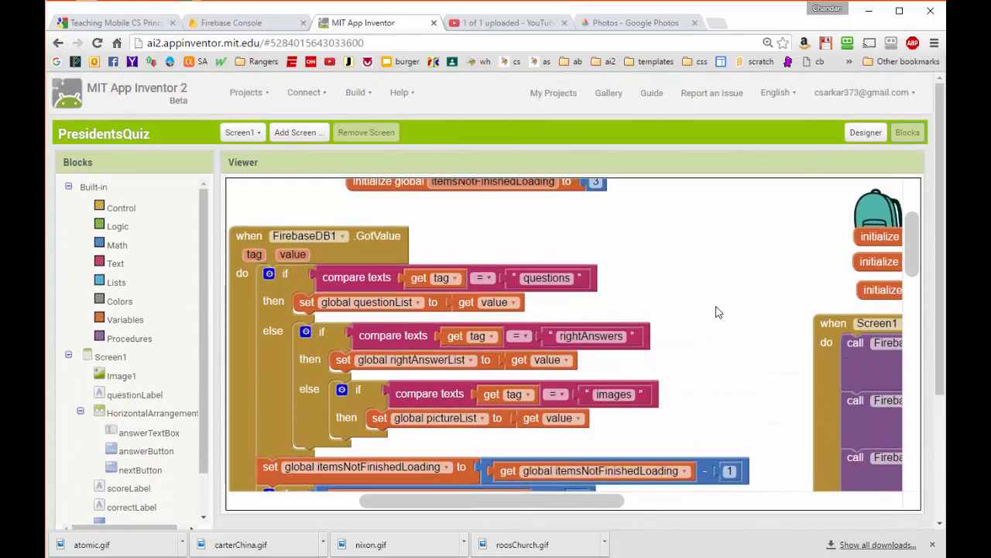
mouse_move(712, 313)
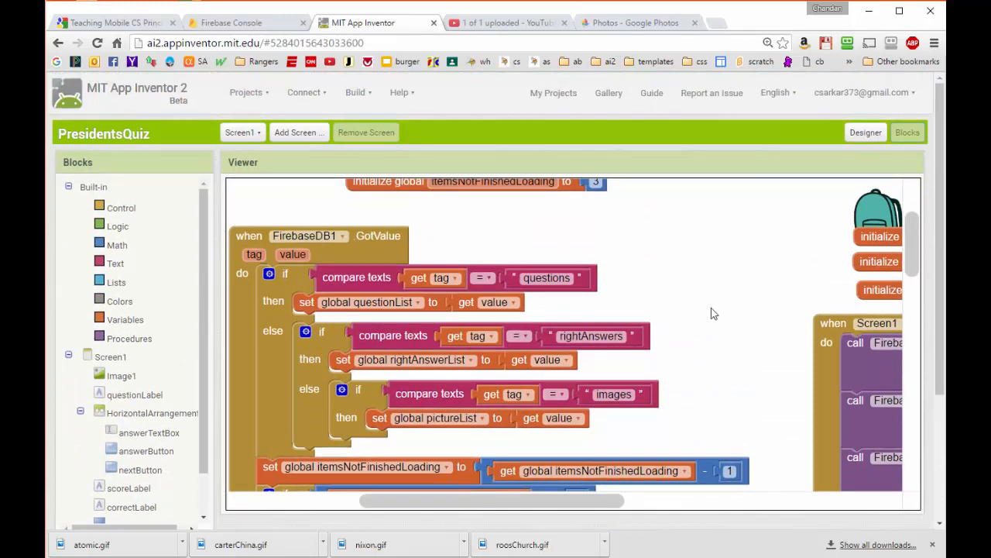
mouse_move(855, 167)
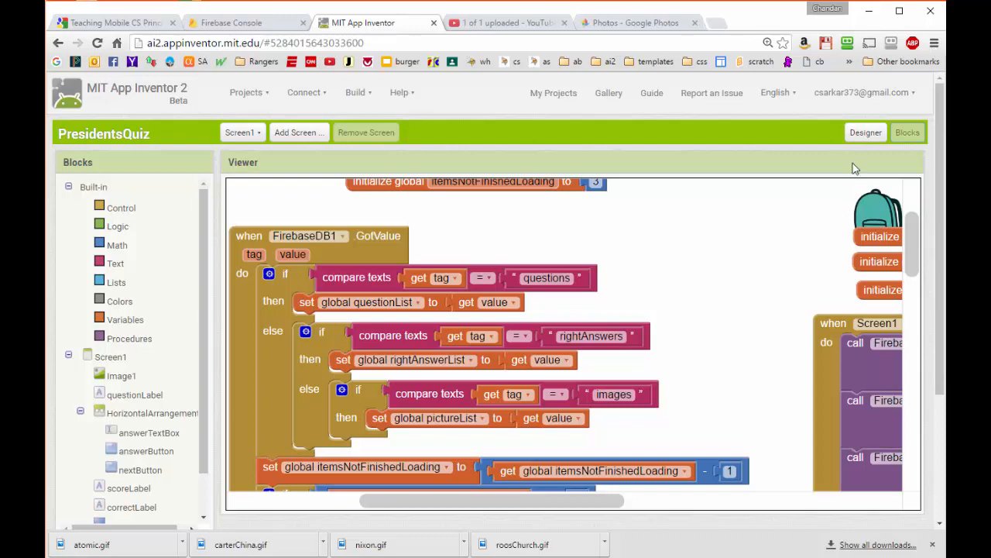
Delete roosChurch.gif, atomic.gif and the other president images from project media, dismissing the companion error
left_click(864, 132)
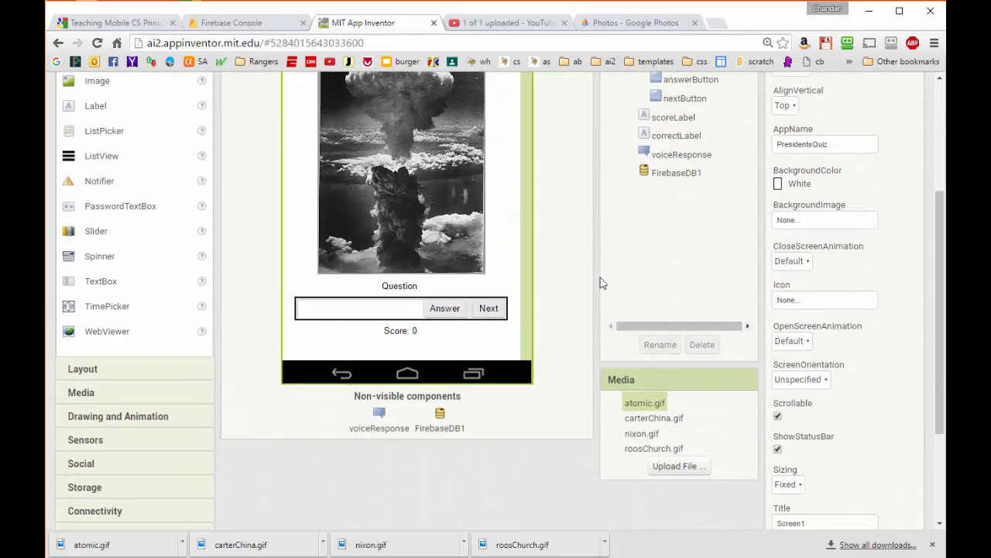
mouse_move(669, 450)
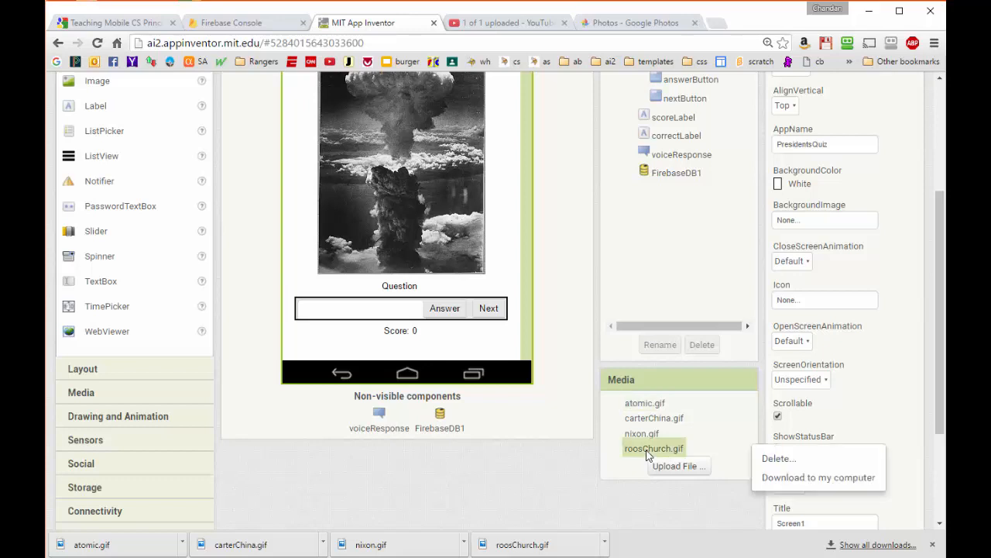
left_click(564, 147)
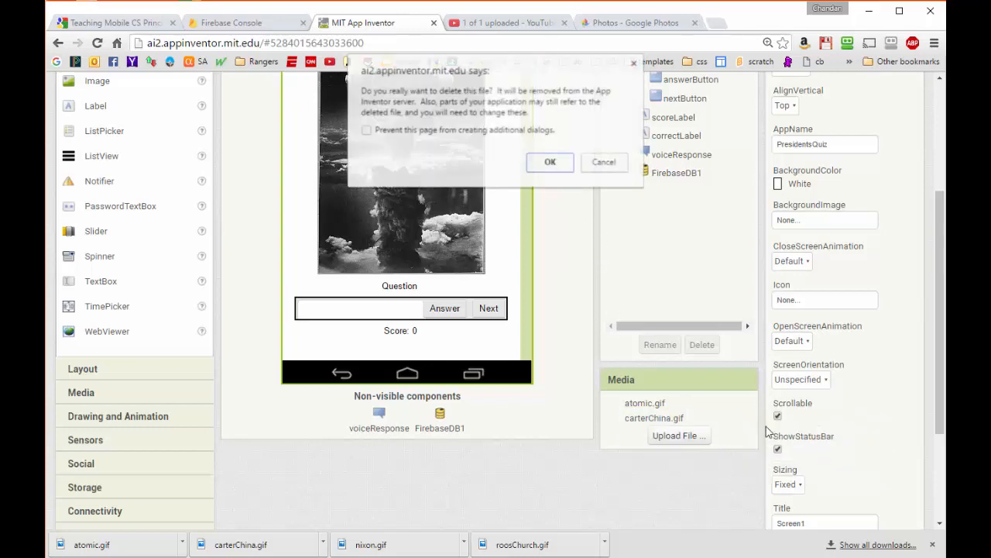
left_click(550, 162)
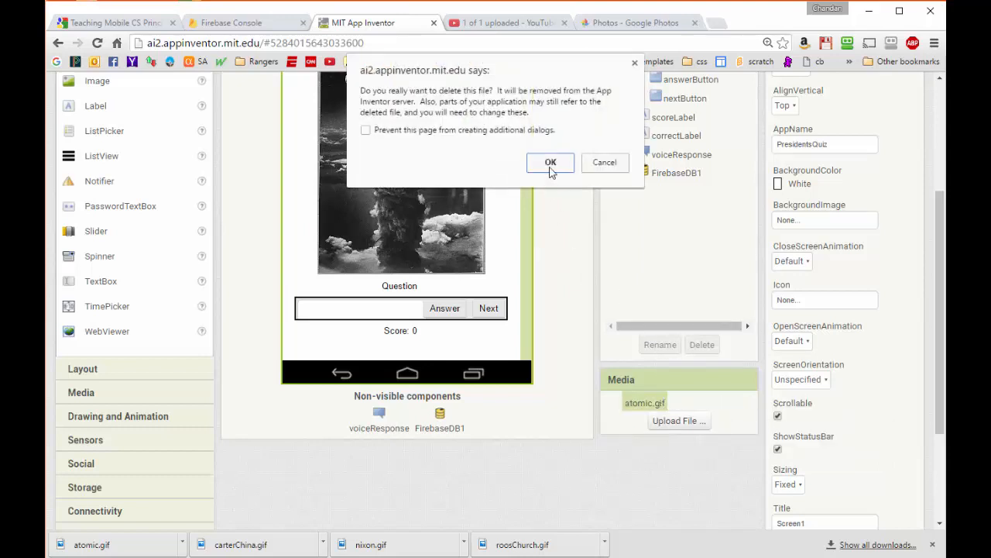
left_click(550, 163)
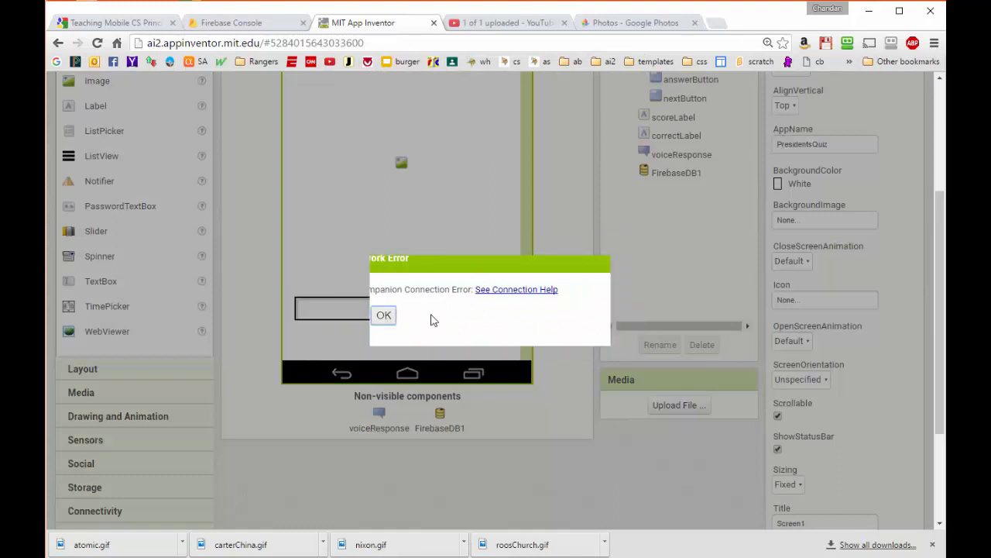
left_click(385, 316)
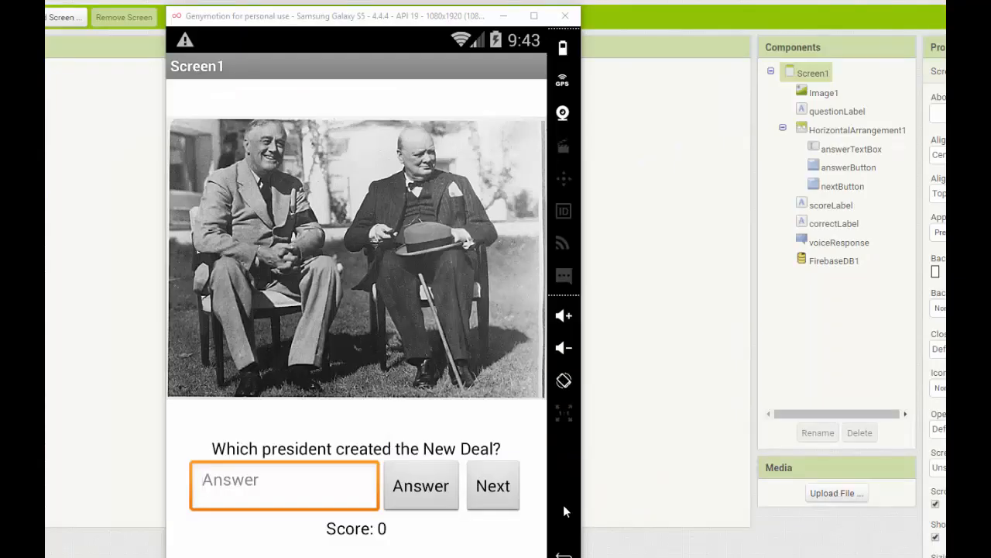
Tap Next through the A-bomb, Watergate and New Deal questions, each showing its photo
left_click(492, 486)
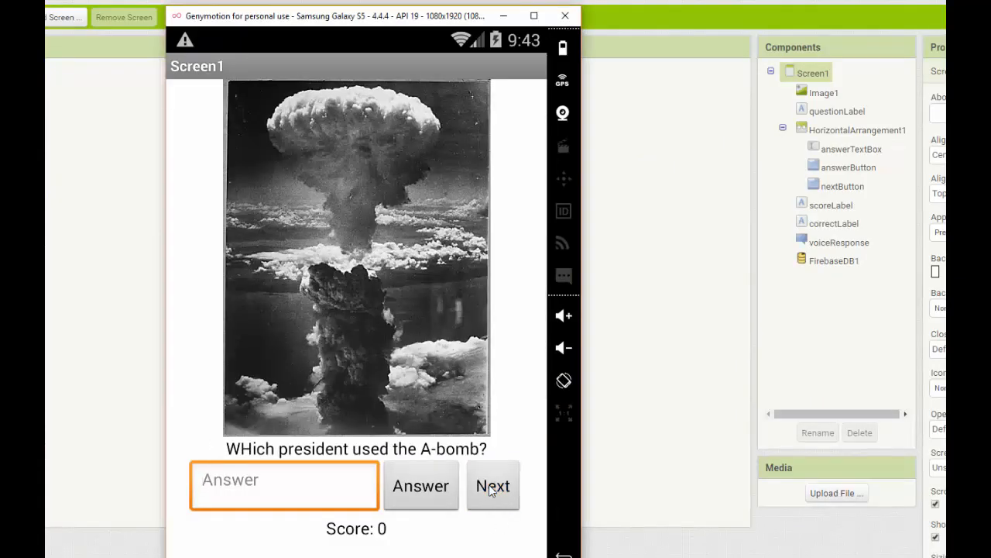
left_click(492, 486)
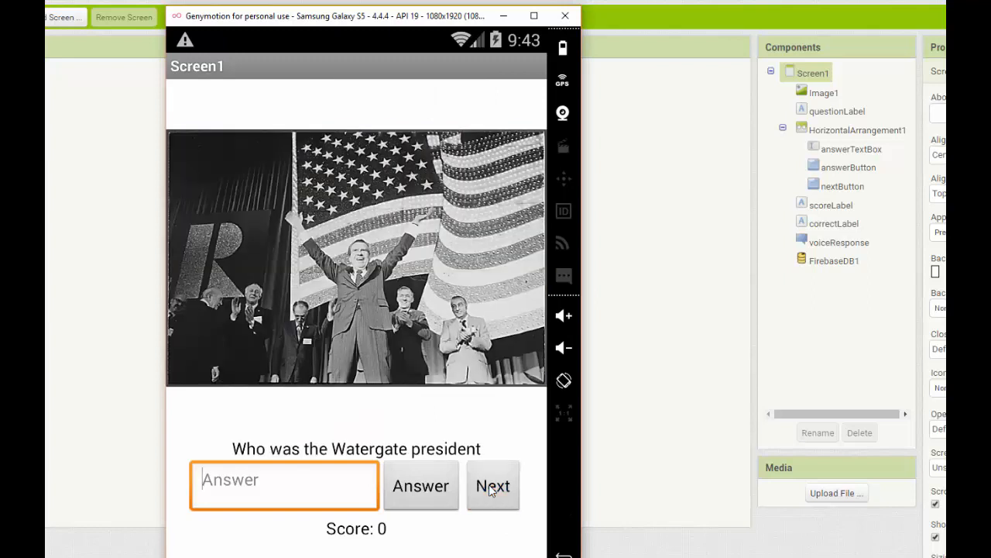
left_click(492, 486)
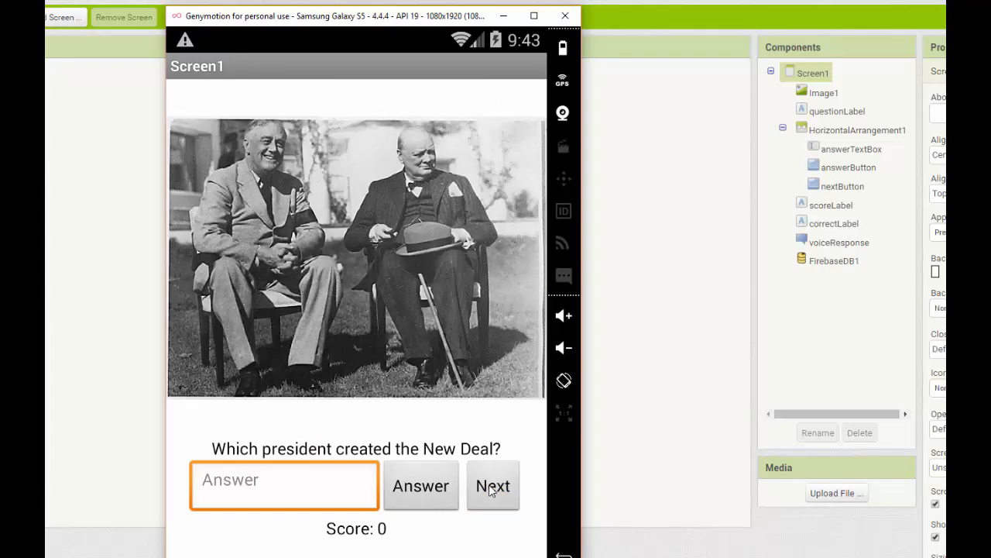